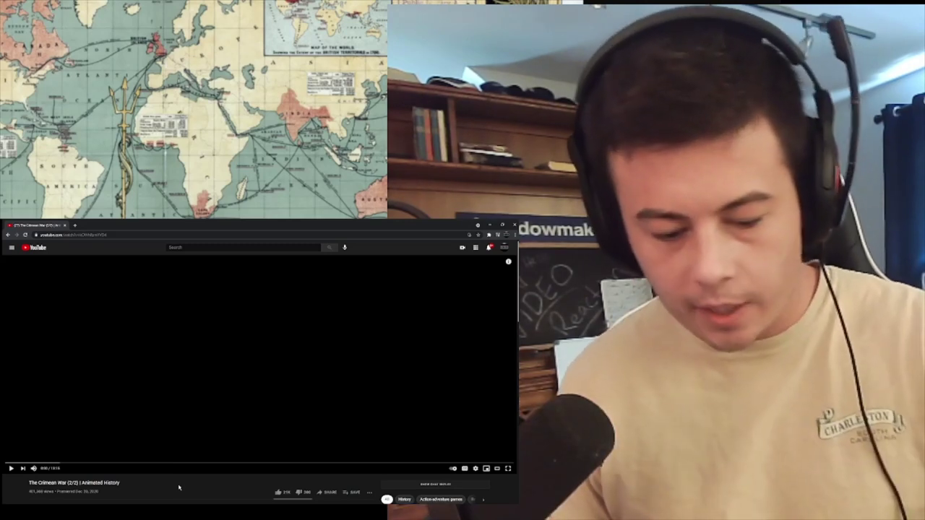
click(11, 468)
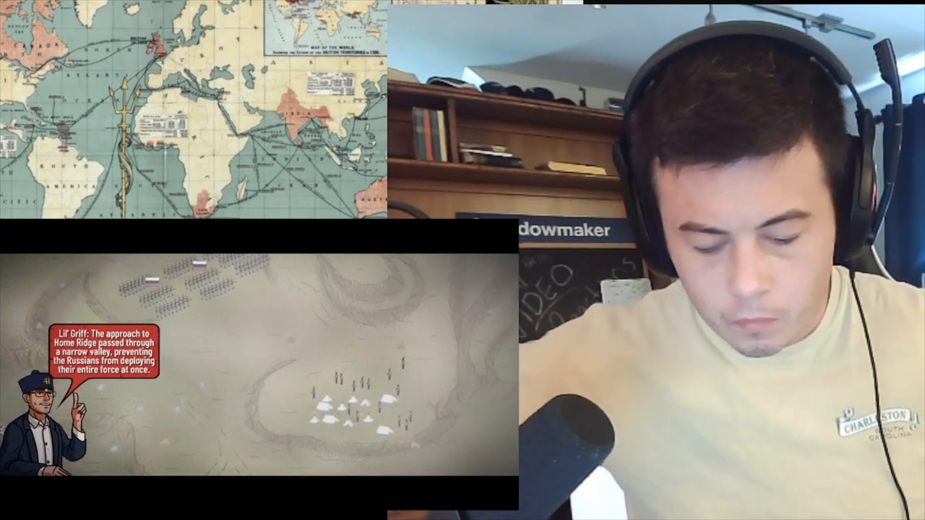
mouse_move(135, 46)
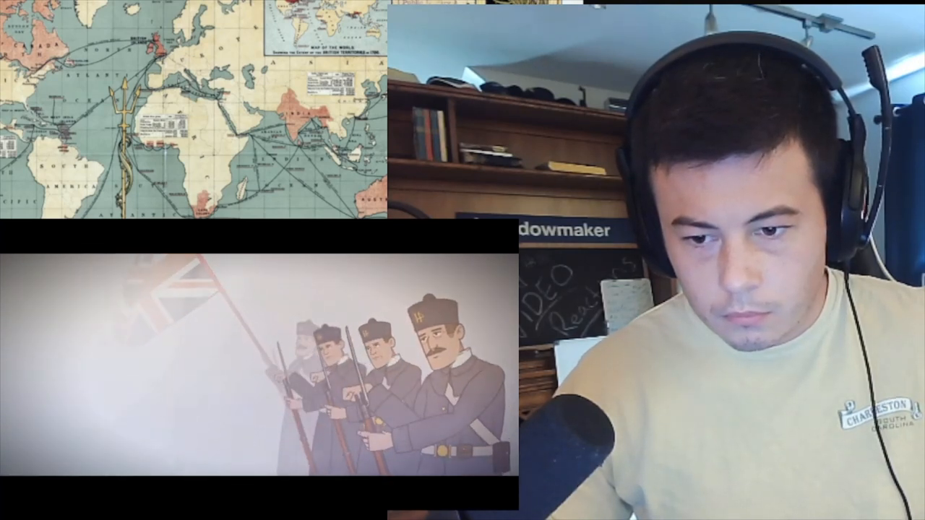
mouse_move(245, 376)
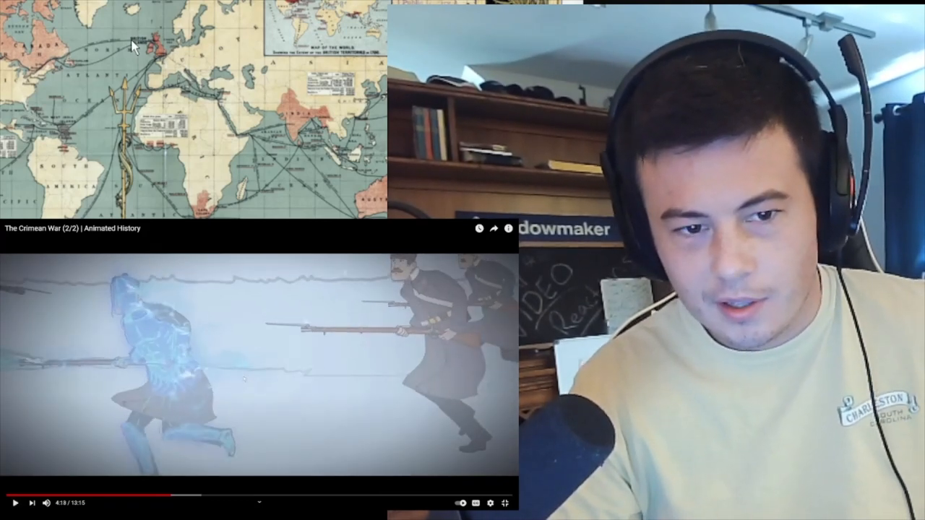
click(259, 364)
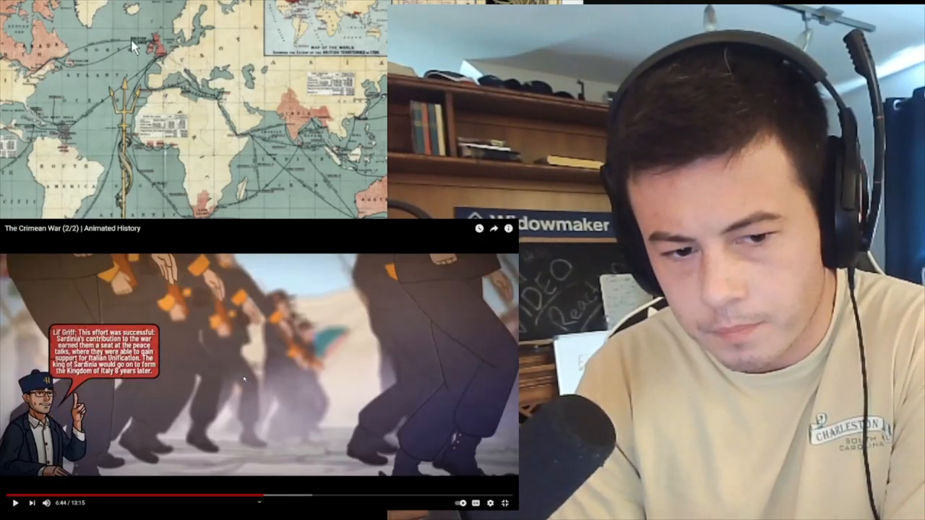
click(245, 379)
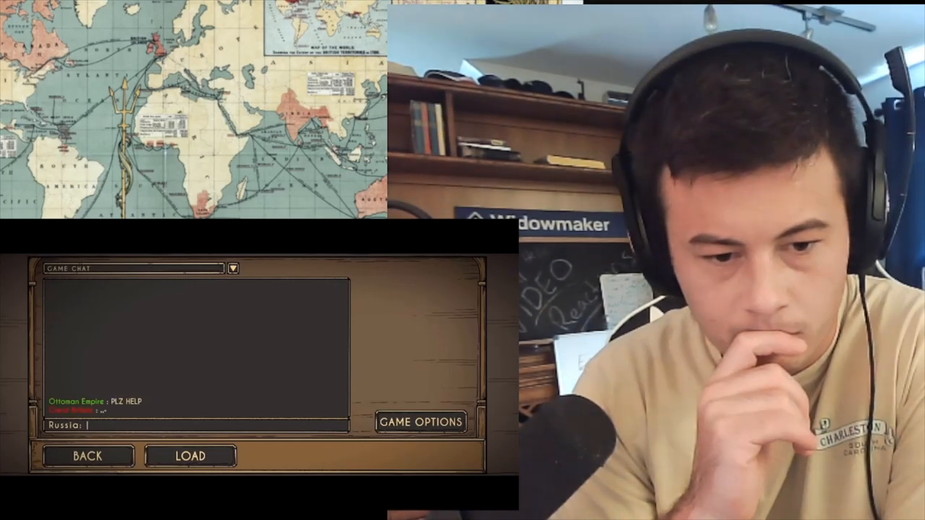
text(NO)
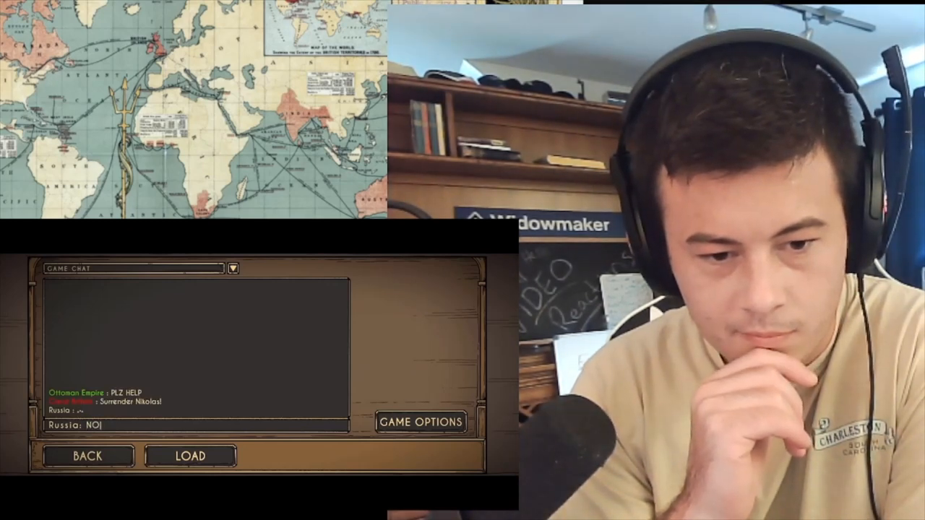